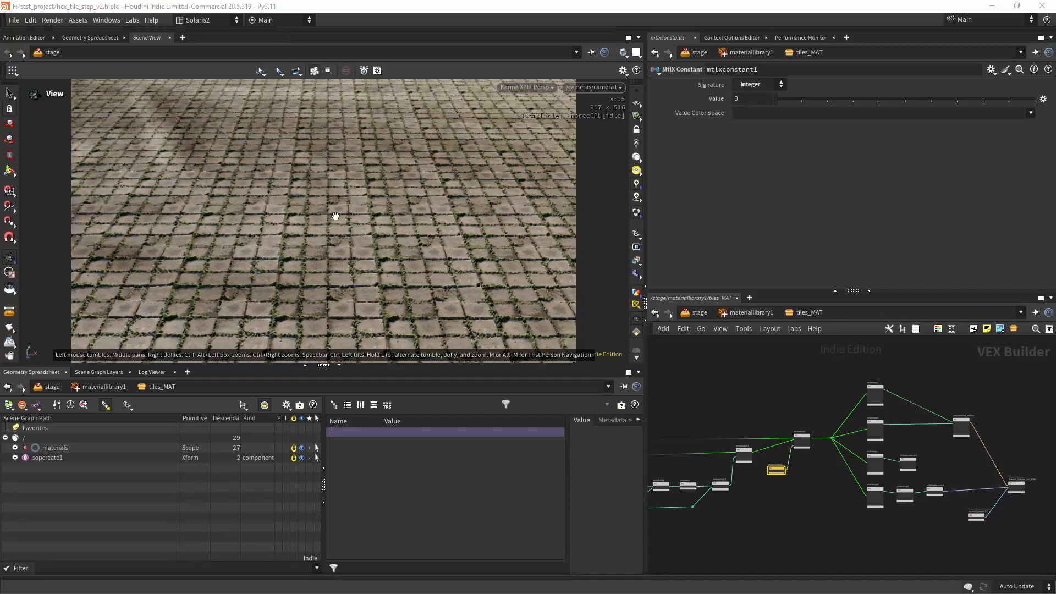
{"action": "mouse_move", "coordinate": [304, 243]}
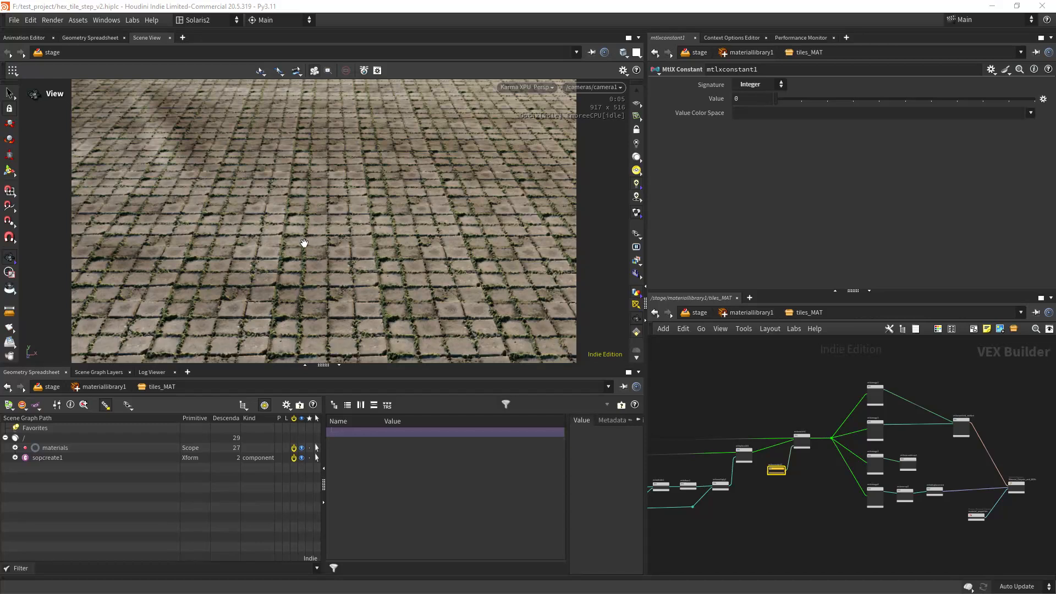
{"action": "mouse_move", "coordinate": [299, 273]}
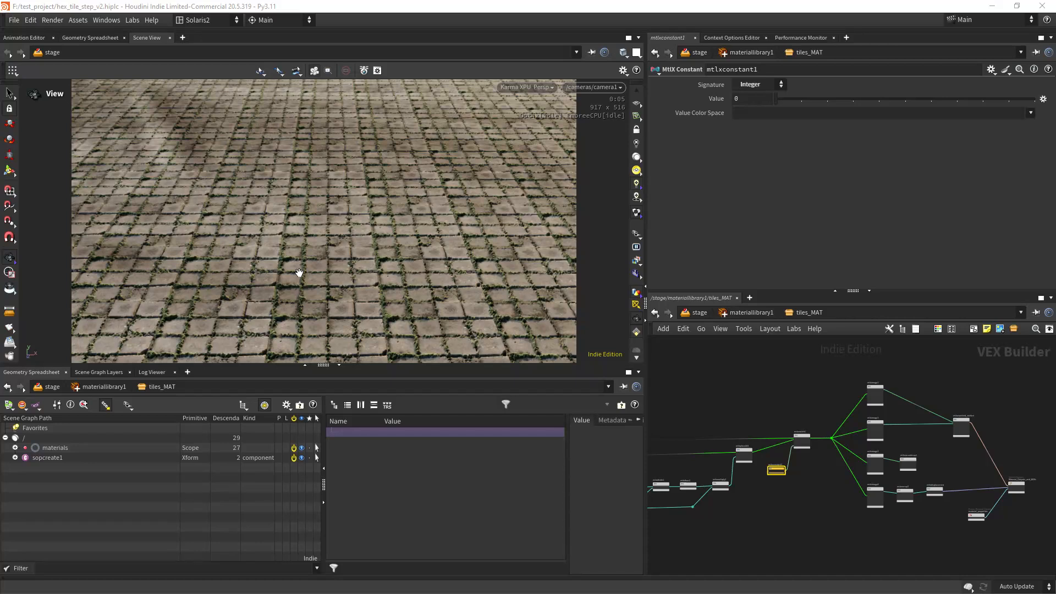
{"action": "mouse_move", "coordinate": [466, 223]}
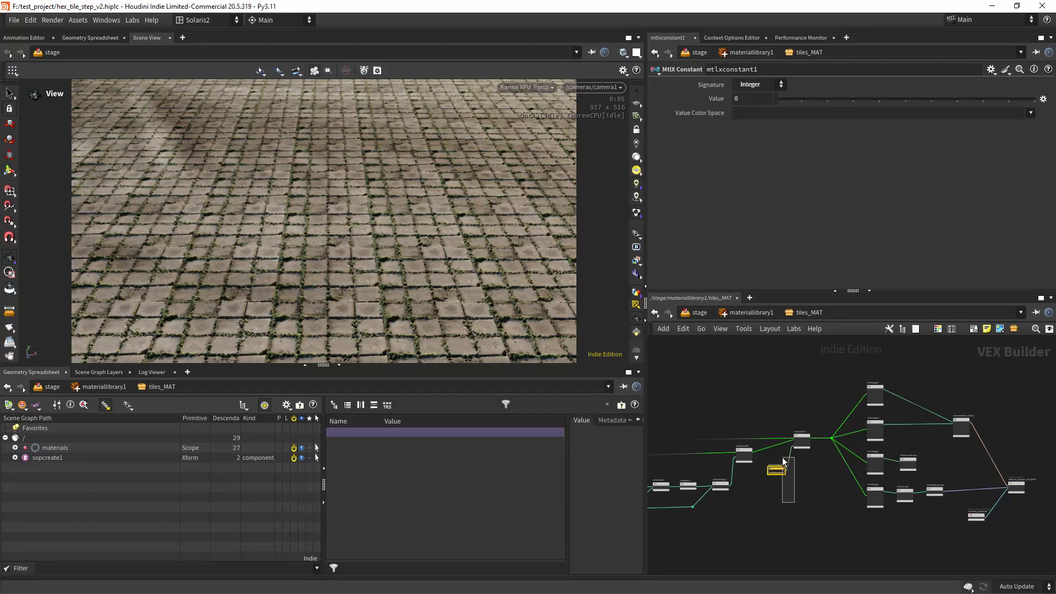
{"action": "mouse_move", "coordinate": [342, 335]}
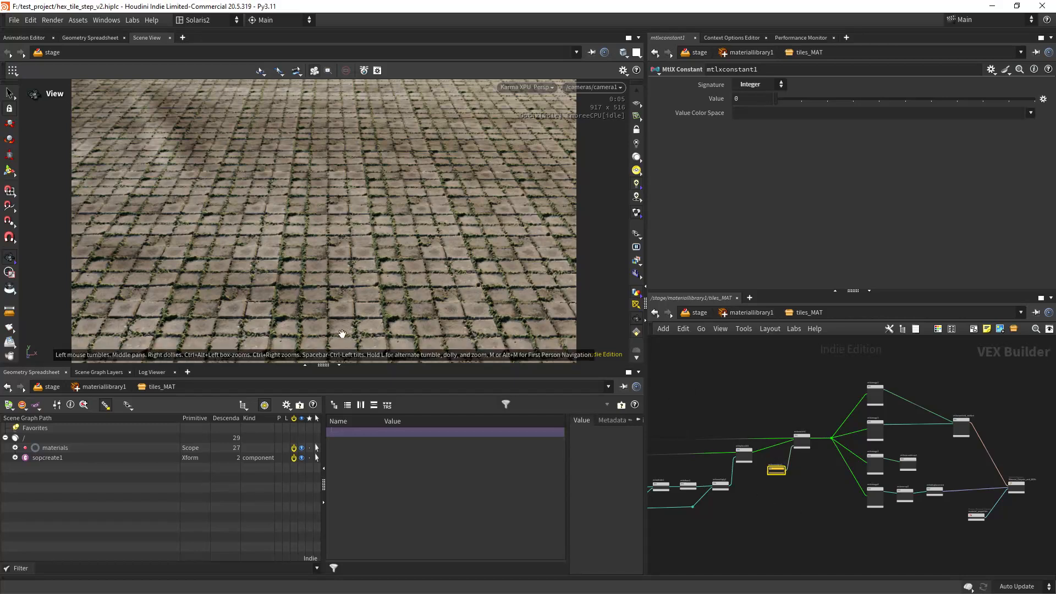
{"action": "mouse_move", "coordinate": [723, 147]}
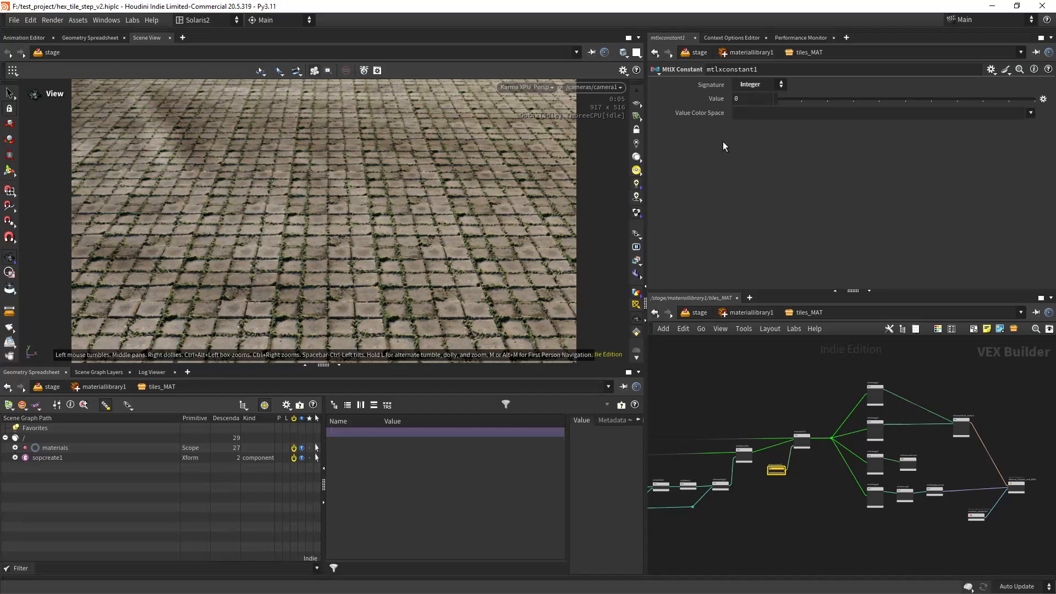
{"action": "mouse_move", "coordinate": [798, 105]}
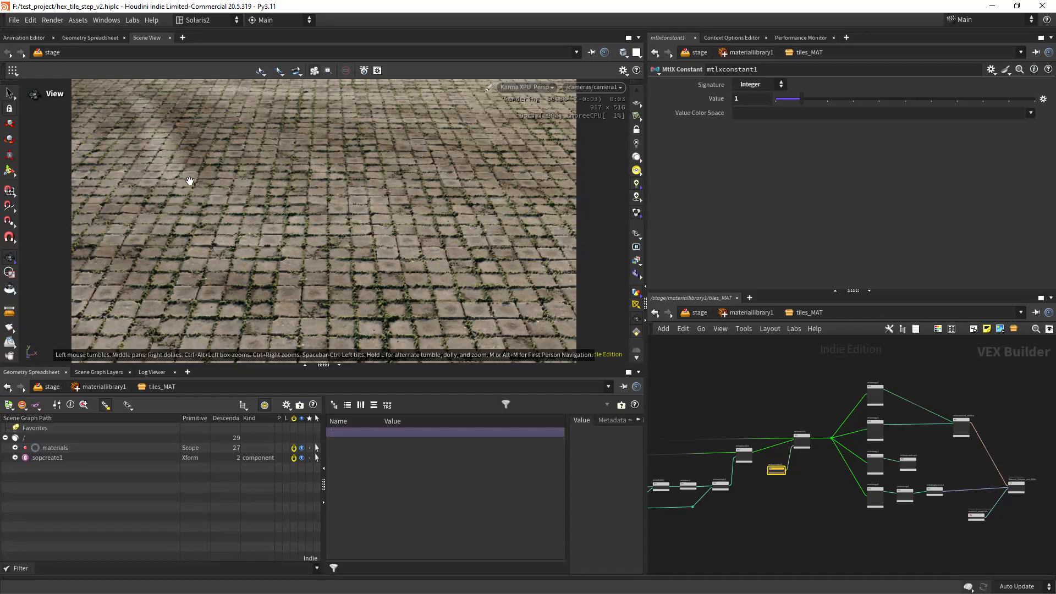
{"action": "mouse_move", "coordinate": [349, 280]}
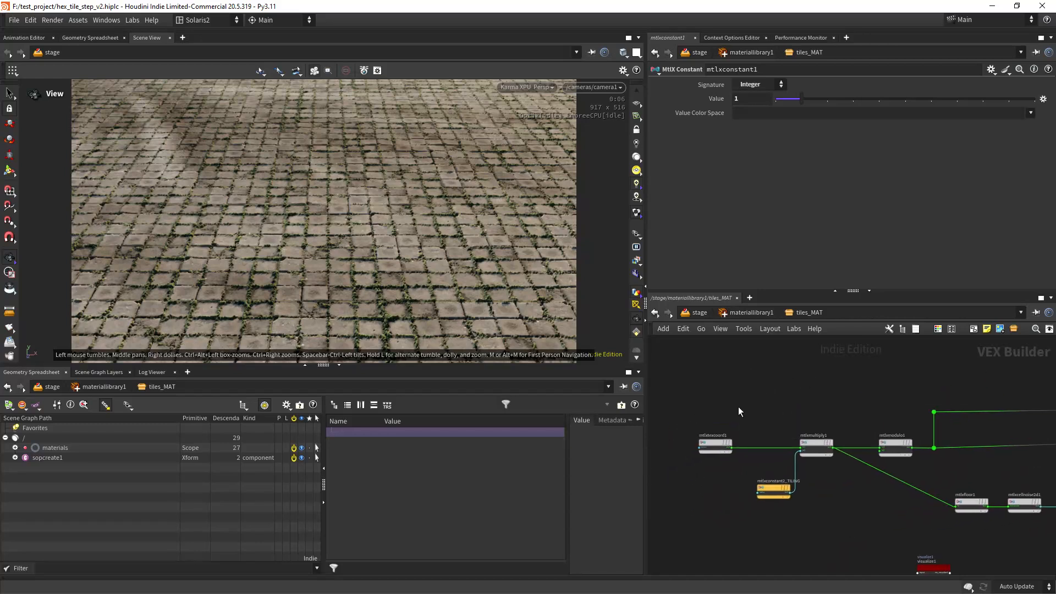
Step: Visualize mtlxtexcoord1, mtlxmultiply1, then mtlxmodulo1 to preview raw, tiled and per-tile UV gradients
{"action": "left_click", "coordinate": [715, 447]}
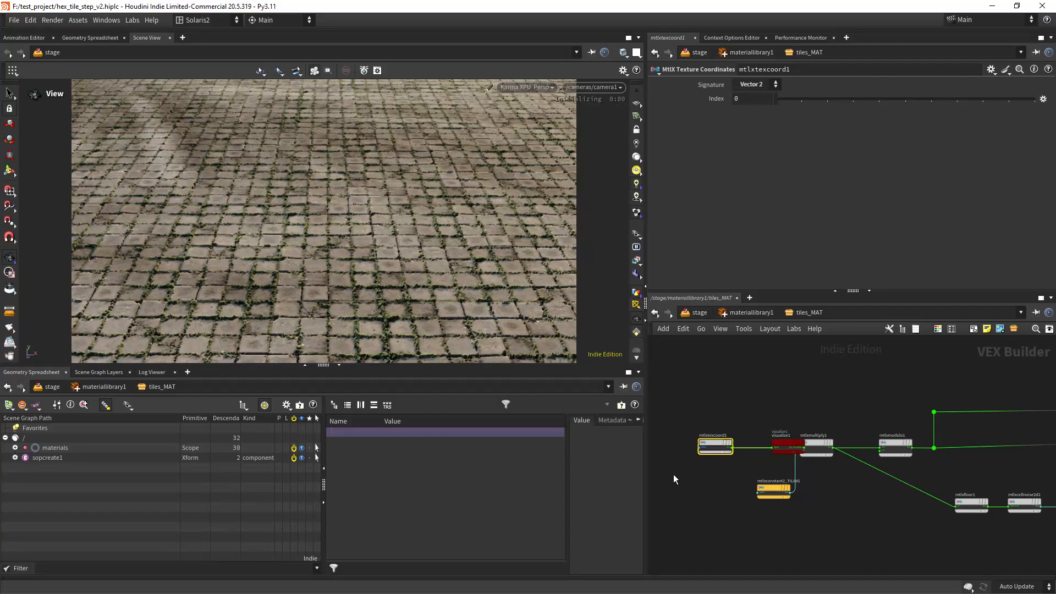
{"action": "left_click", "coordinate": [789, 447]}
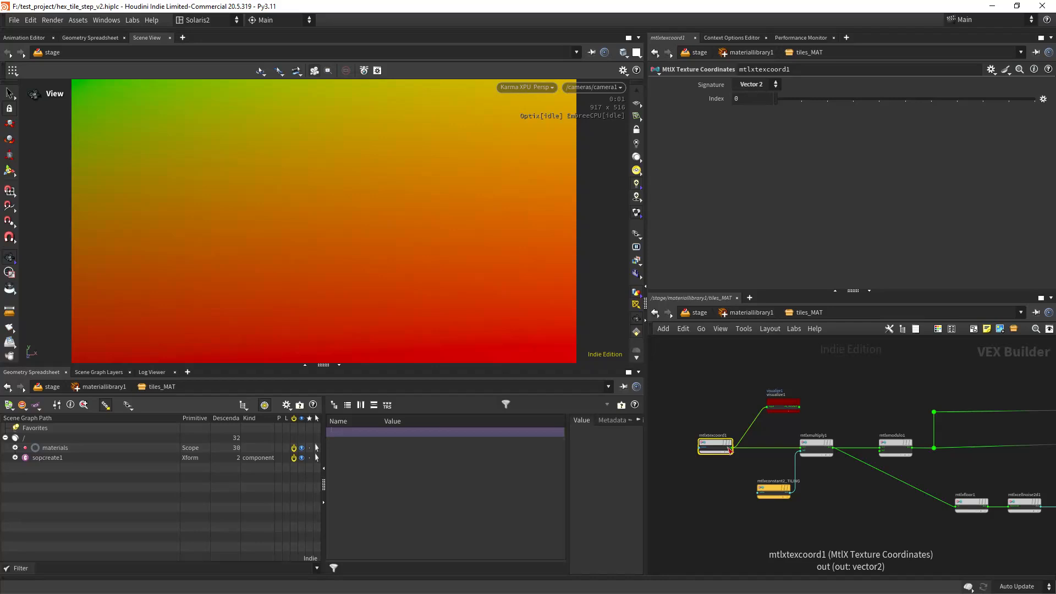
{"action": "mouse_move", "coordinate": [788, 423]}
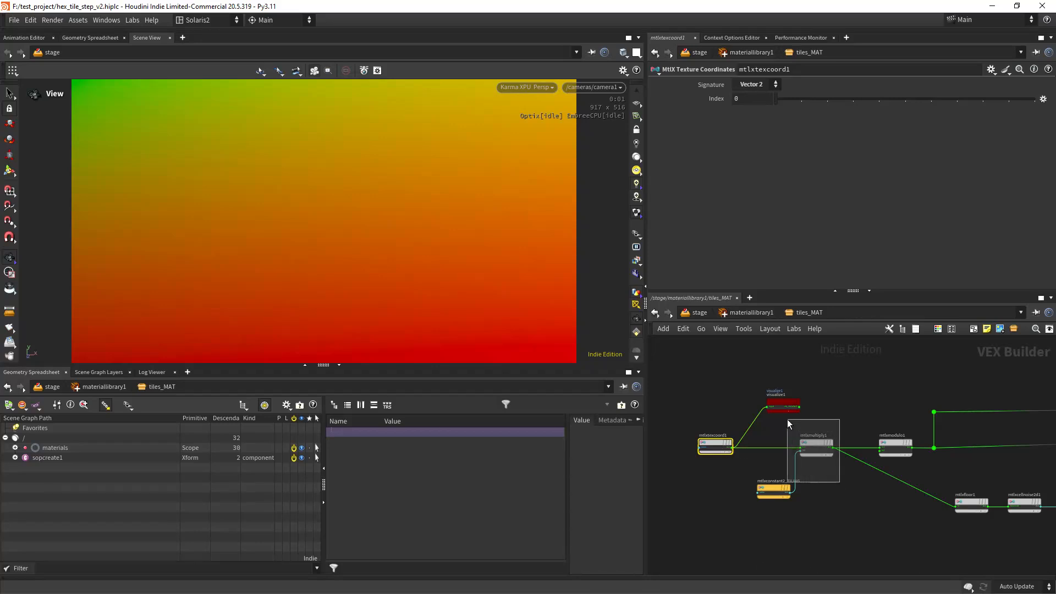
{"action": "left_click", "coordinate": [775, 492]}
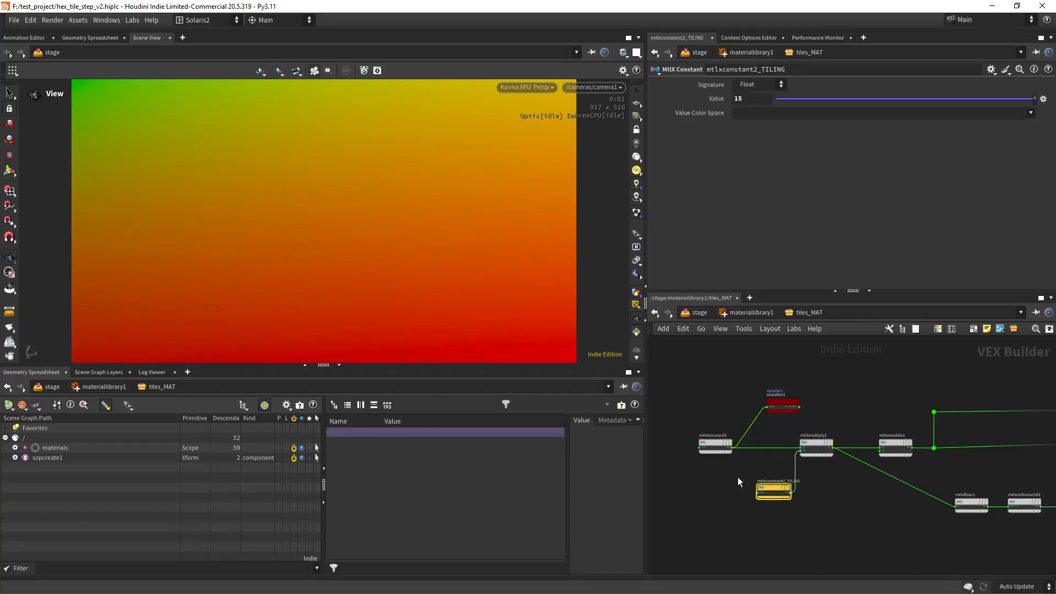
{"action": "mouse_move", "coordinate": [807, 379]}
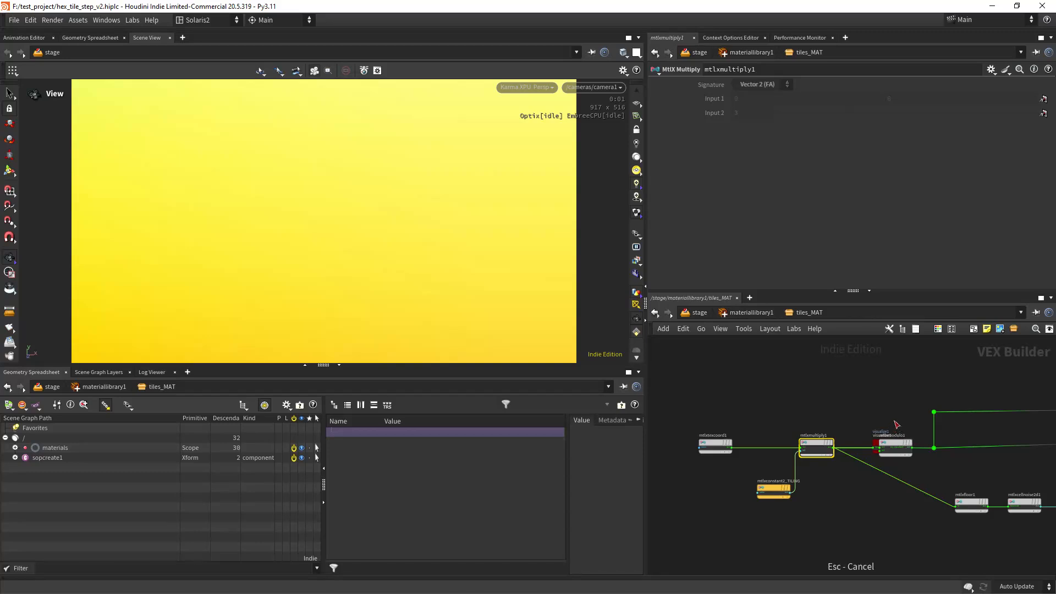
{"action": "left_click", "coordinate": [894, 446]}
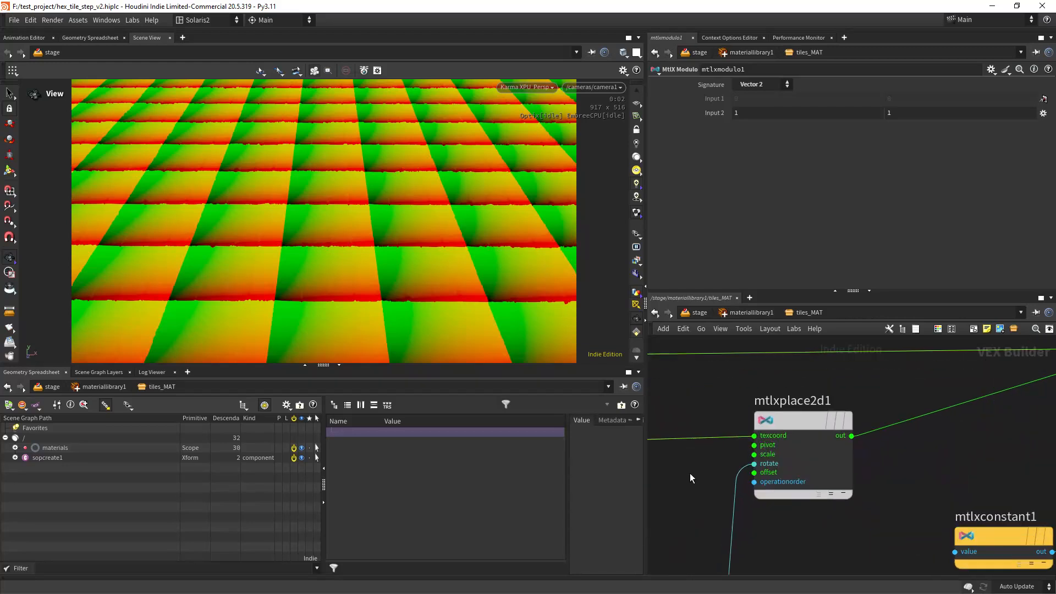
Step: Inspect mtlxplace2d1's default pivot, scale and offset values, then pan to the cell noise chain
{"action": "left_click", "coordinate": [801, 420]}
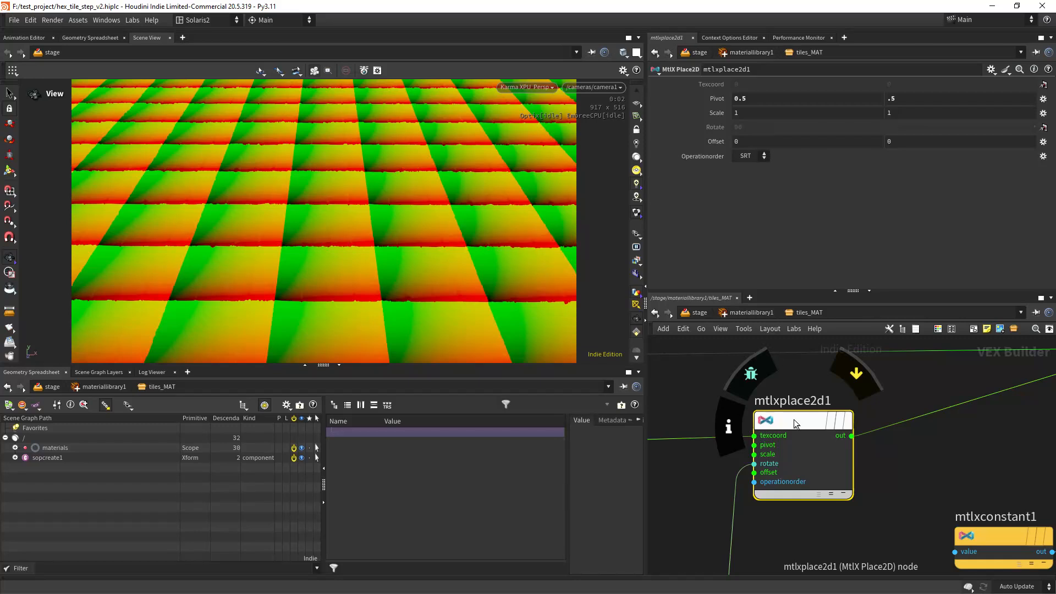
{"action": "mouse_move", "coordinate": [879, 376]}
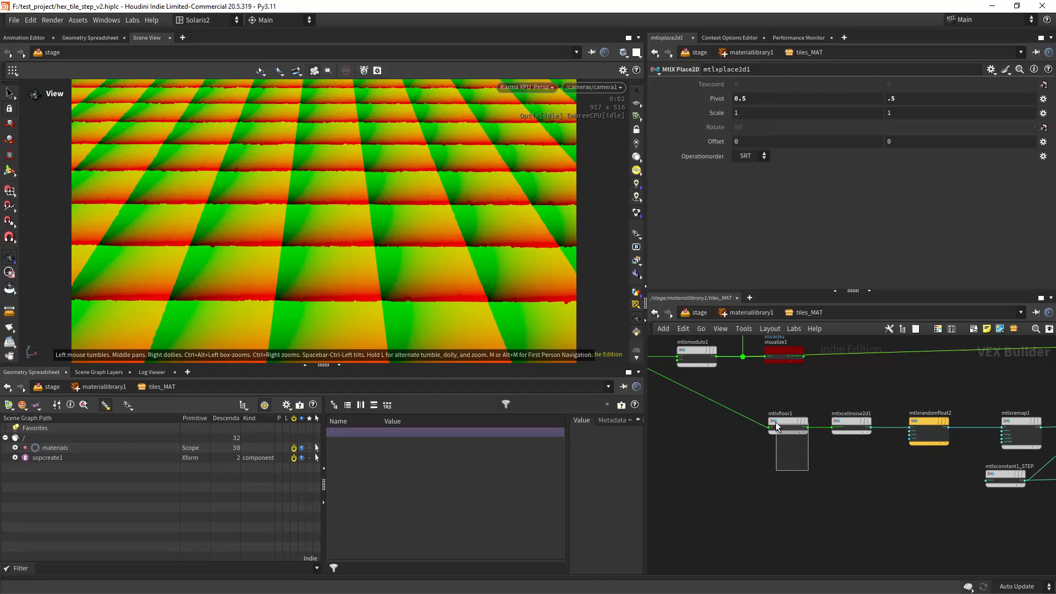
Step: Add an MtlX Random Float (seed 3) after mtlxcellnoise2d1 and remap it to 0–360
{"action": "left_click", "coordinate": [786, 426]}
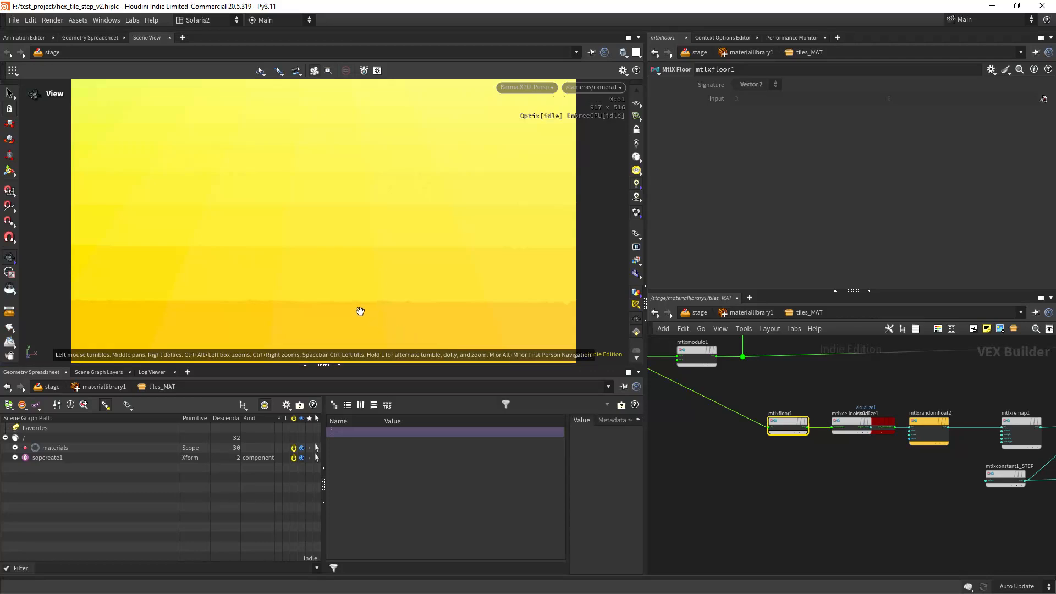
{"action": "mouse_move", "coordinate": [335, 218]}
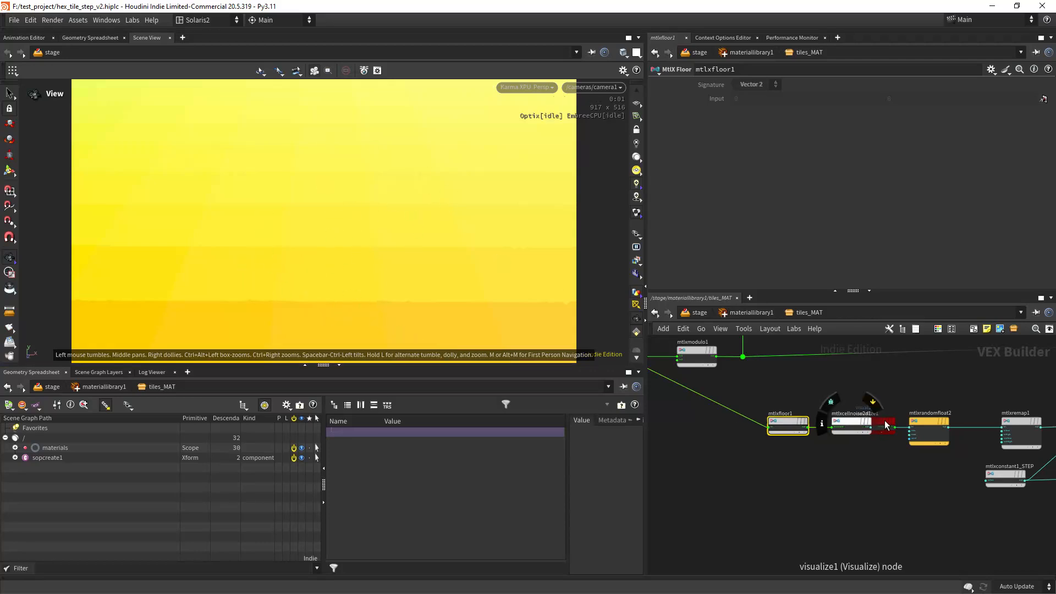
{"action": "left_click", "coordinate": [851, 423]}
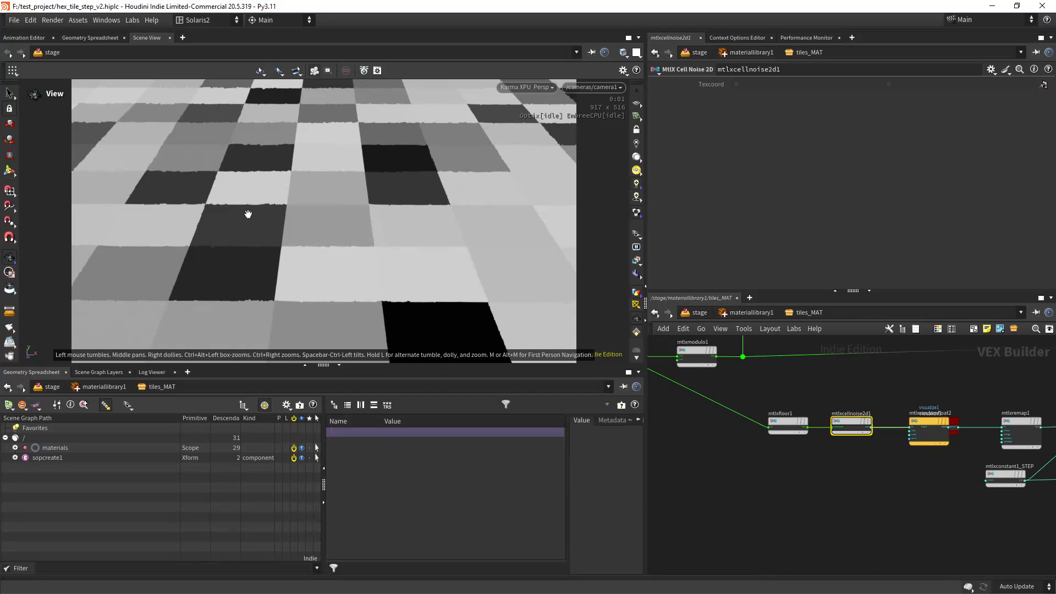
{"action": "mouse_move", "coordinate": [553, 308]}
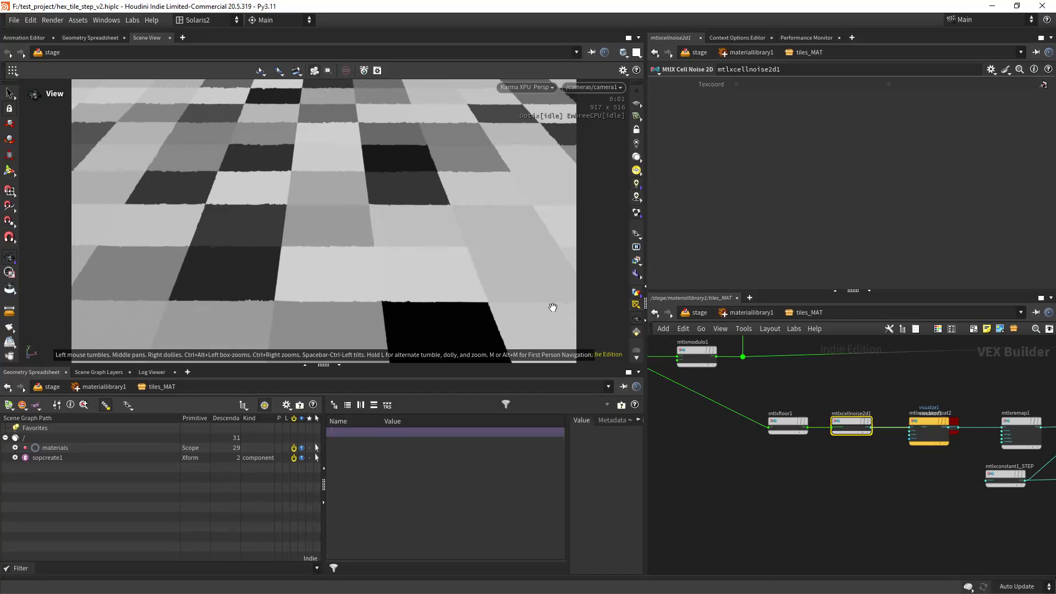
{"action": "scroll", "scroll_direction": "up", "scroll_amount": 3}
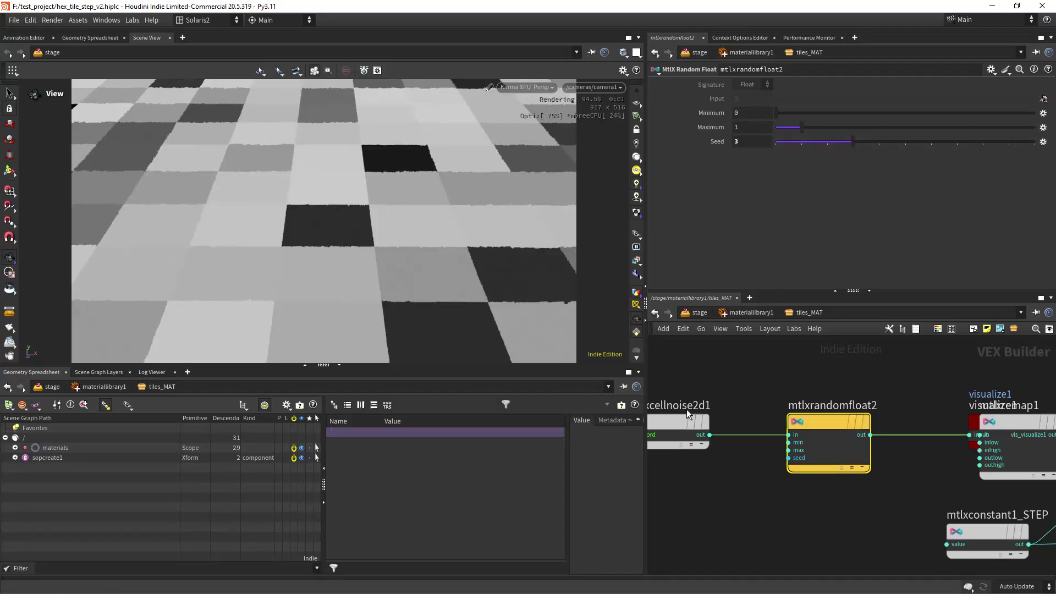
{"action": "mouse_move", "coordinate": [687, 423]}
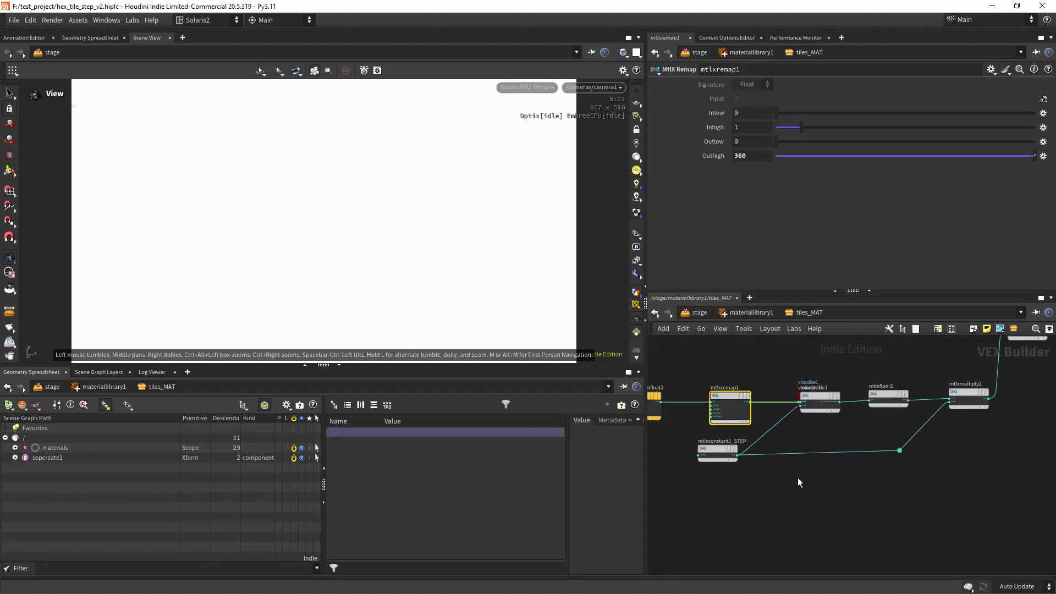
Step: Divide the angle by the 90 STEP constant, floor it, multiply by STEP, and feed Place2D rotate
{"action": "left_click", "coordinate": [717, 456]}
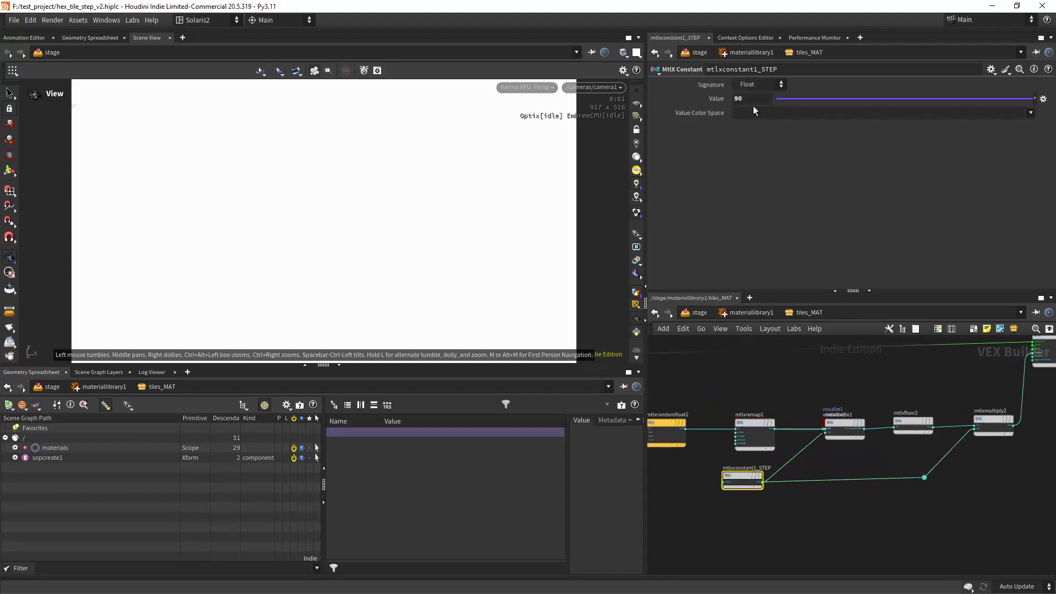
{"action": "left_click", "coordinate": [843, 425]}
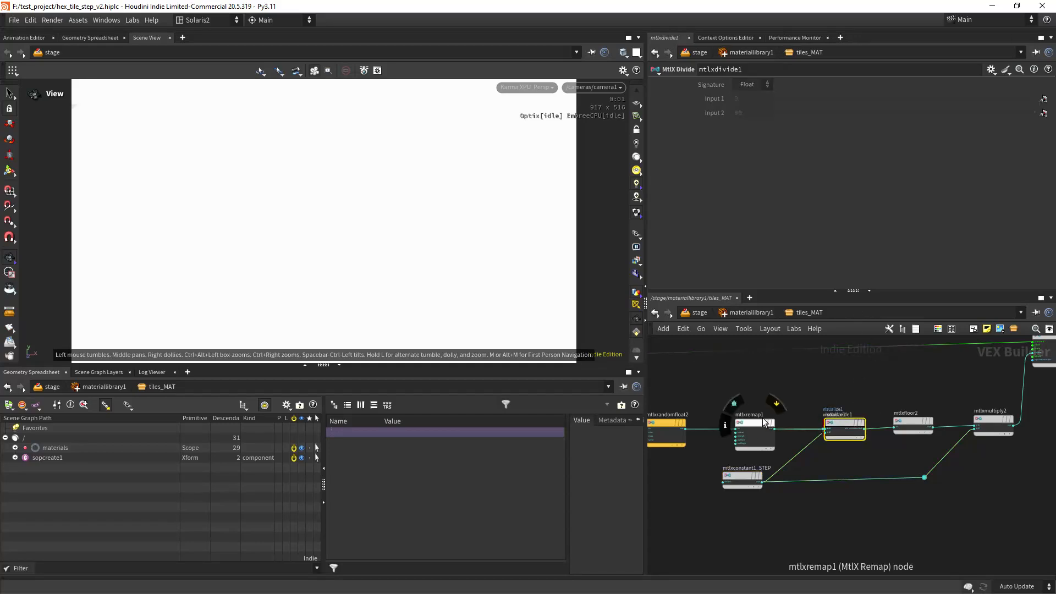
{"action": "left_click", "coordinate": [741, 478]}
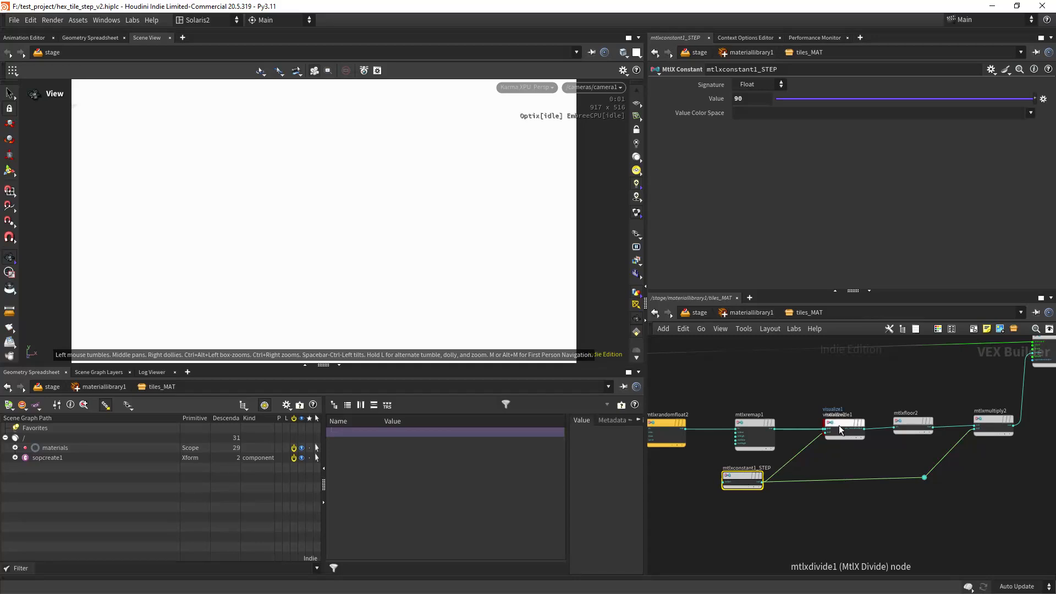
{"action": "left_click", "coordinate": [844, 424]}
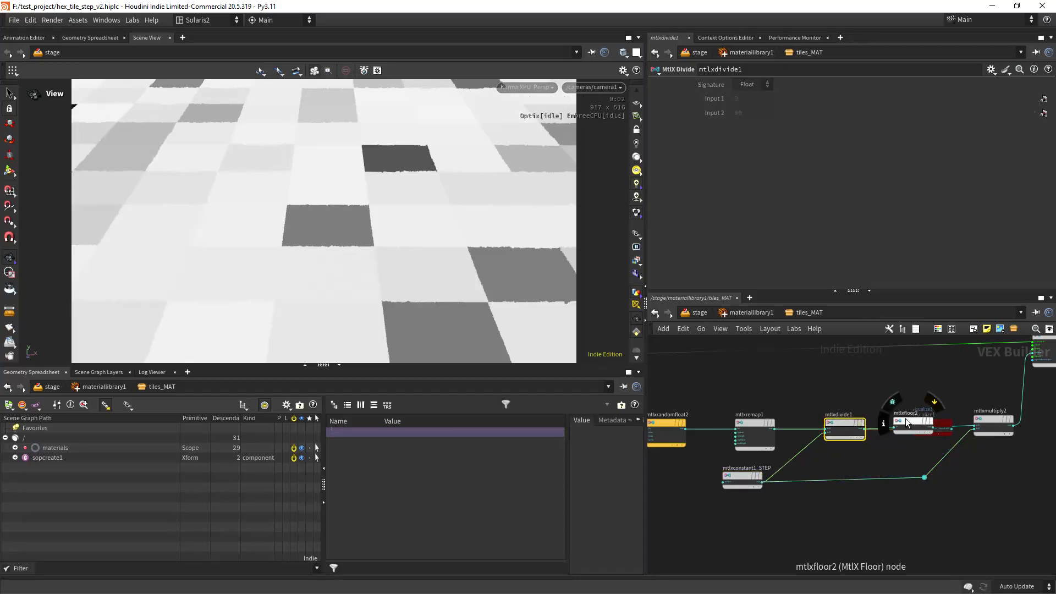
{"action": "left_click", "coordinate": [912, 423]}
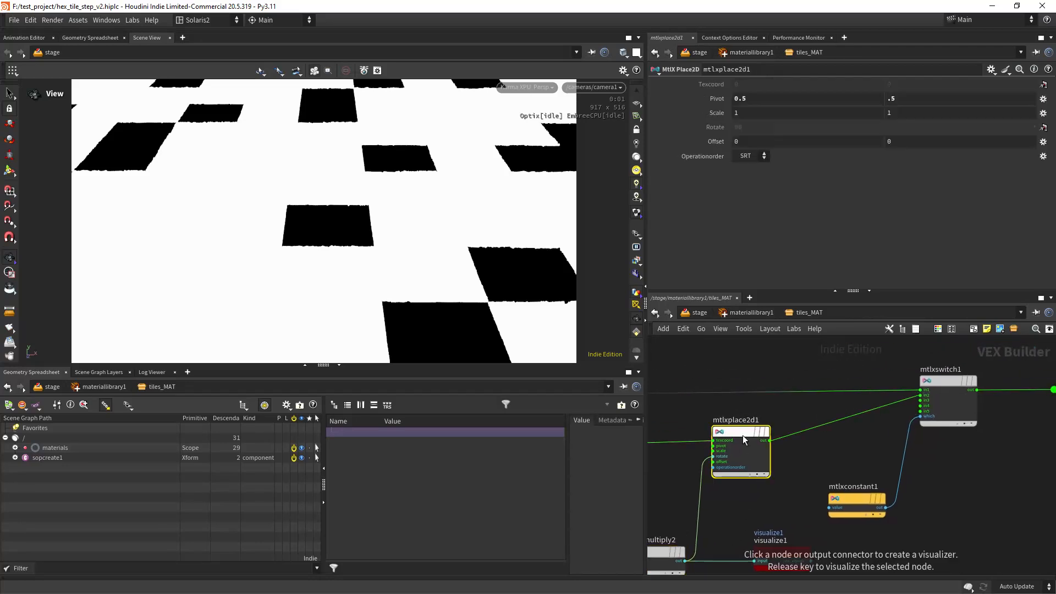
Step: Visualize the mtlxplace2d1 output to see each tile's rotated red-green UV gradient
{"action": "left_click", "coordinate": [764, 440]}
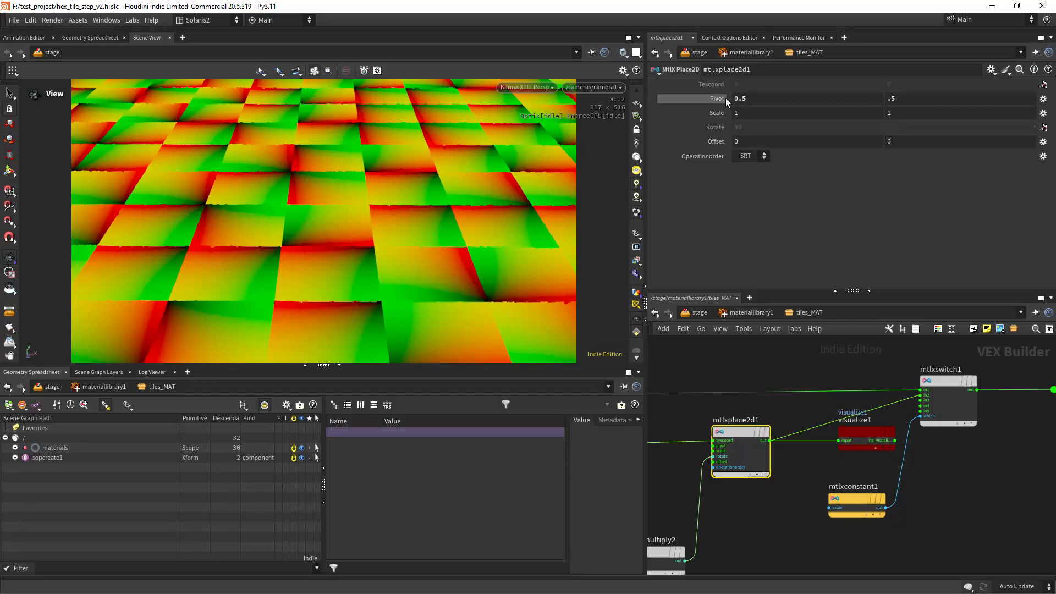
{"action": "mouse_move", "coordinate": [393, 183]}
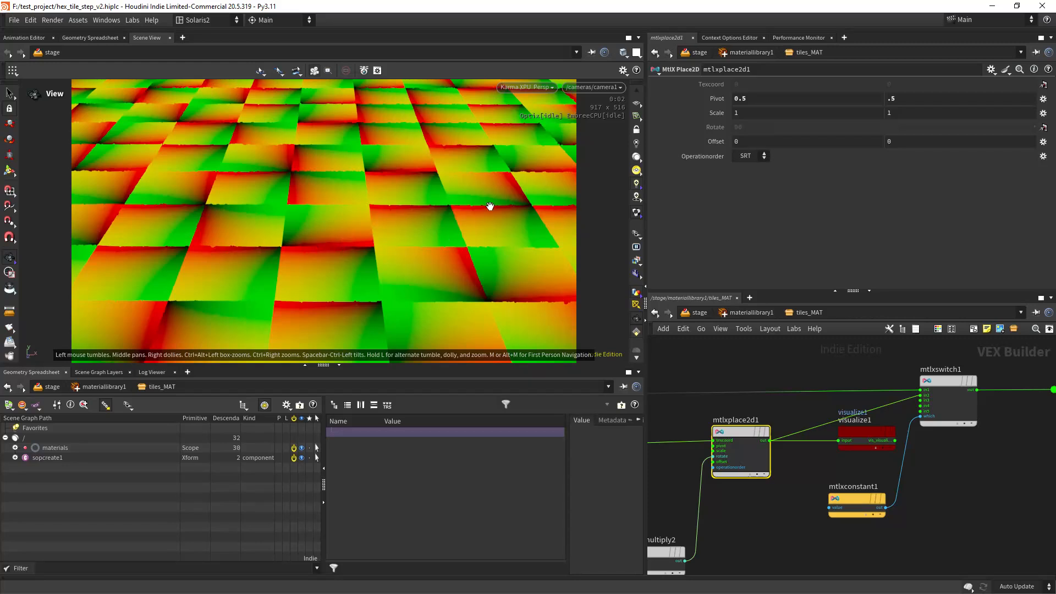
{"action": "mouse_move", "coordinate": [952, 470]}
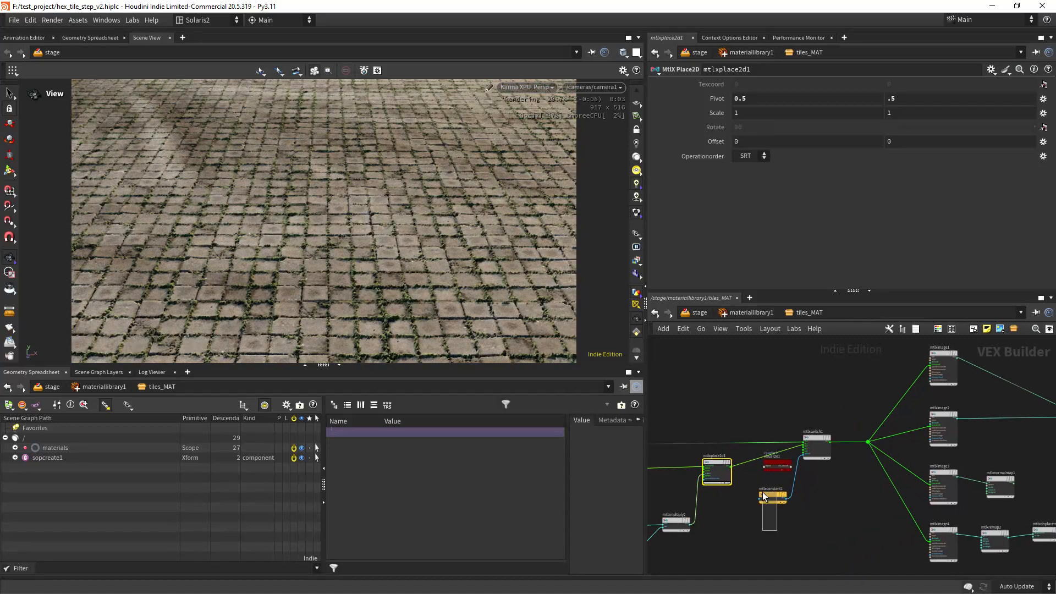
Step: Review the STEP, random seed 2 and TILING 12 constants, then set mtlxconstant1 to 1
{"action": "left_click", "coordinate": [771, 496]}
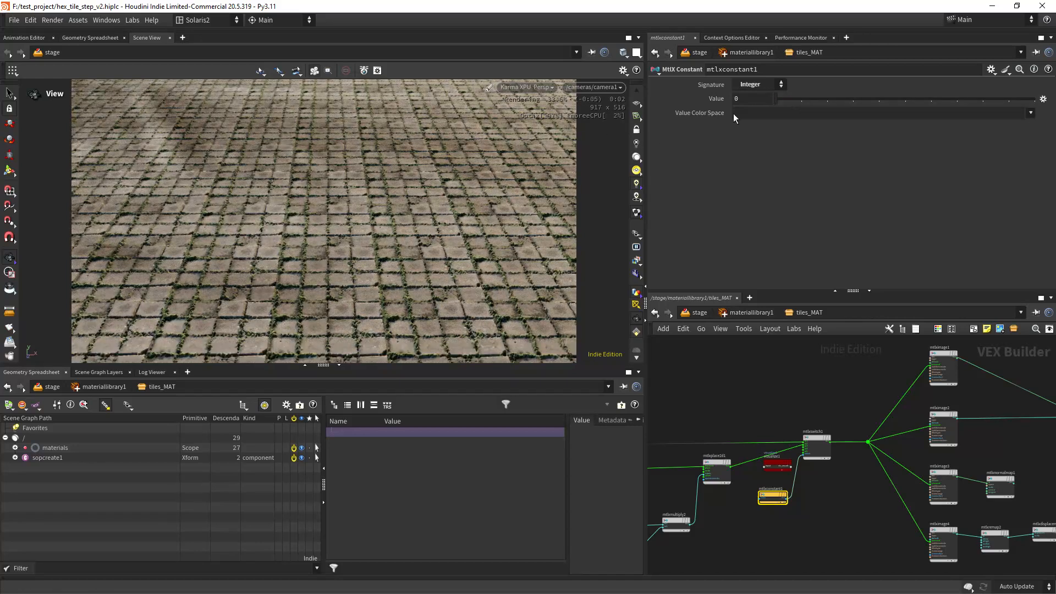
{"action": "mouse_move", "coordinate": [789, 105]}
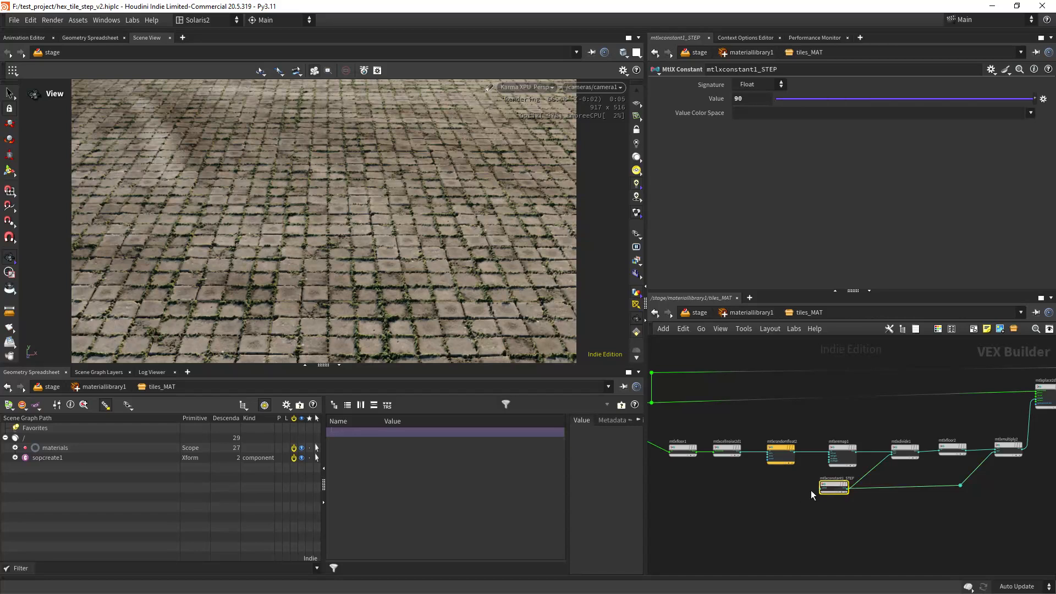
{"action": "left_click", "coordinate": [781, 453]}
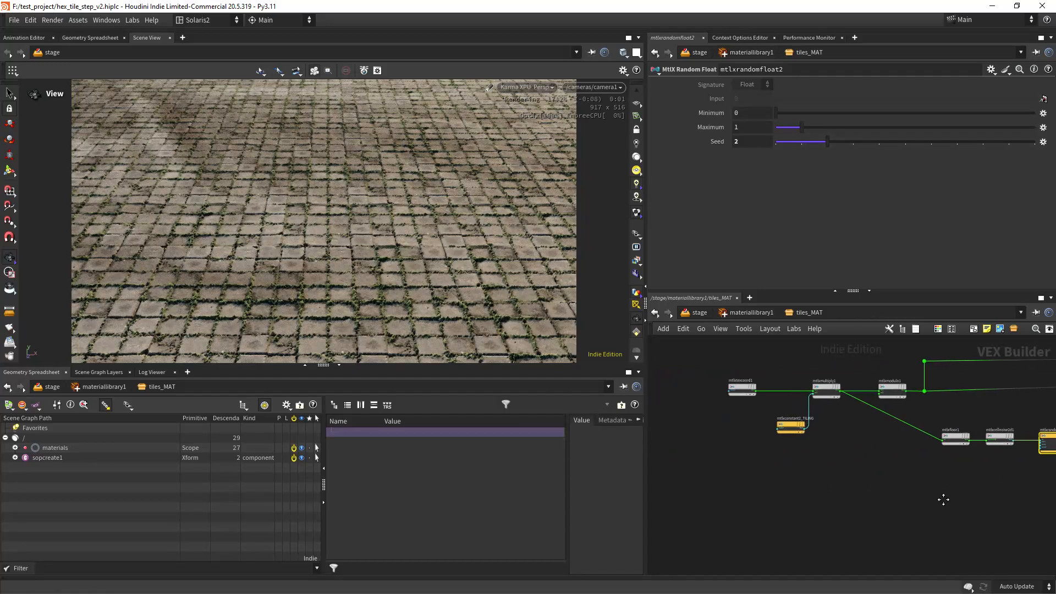
{"action": "left_click", "coordinate": [795, 423]}
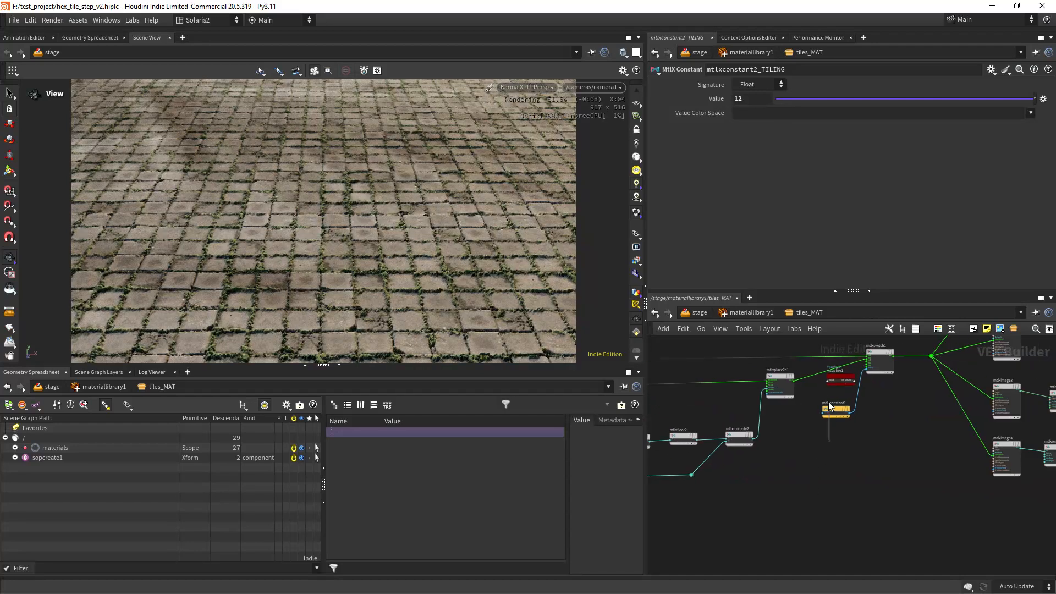
{"action": "left_click", "coordinate": [835, 411]}
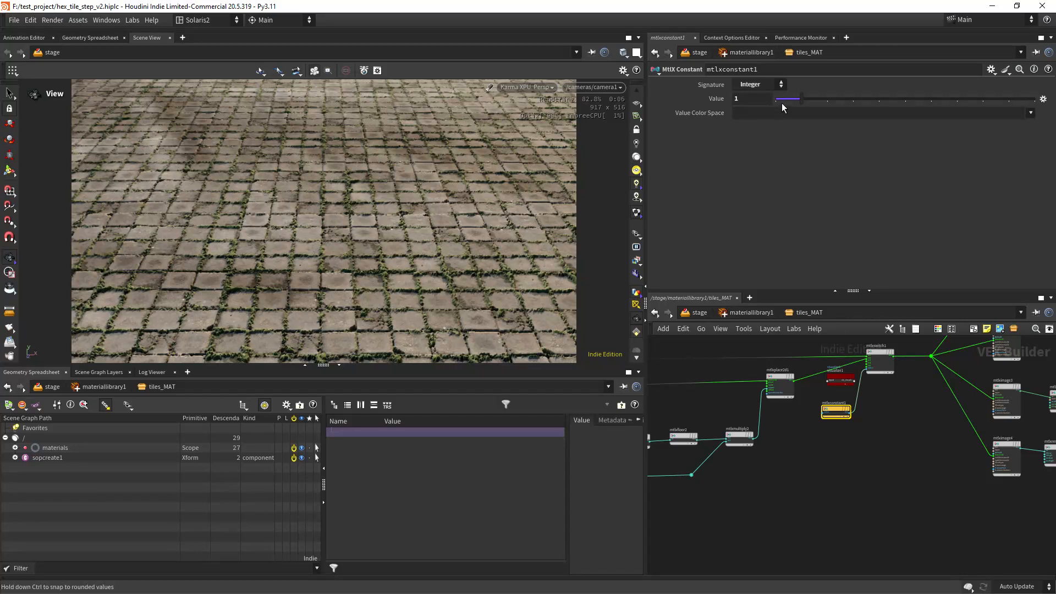